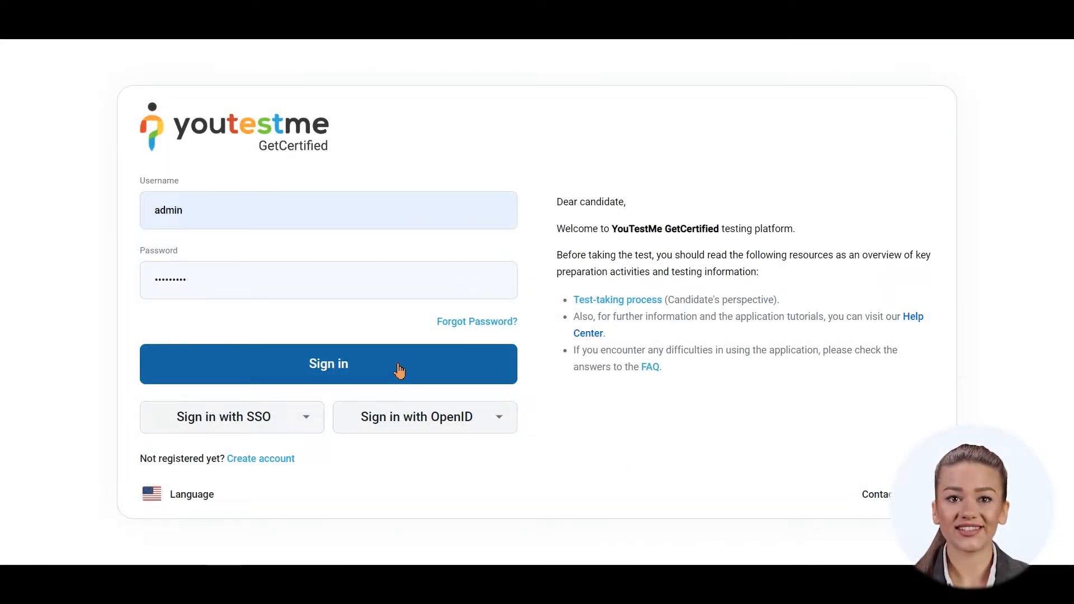
Sign in as administrator, expand the sidebar and start a new test under Tests
{"action": "left_click", "coordinate": [329, 363]}
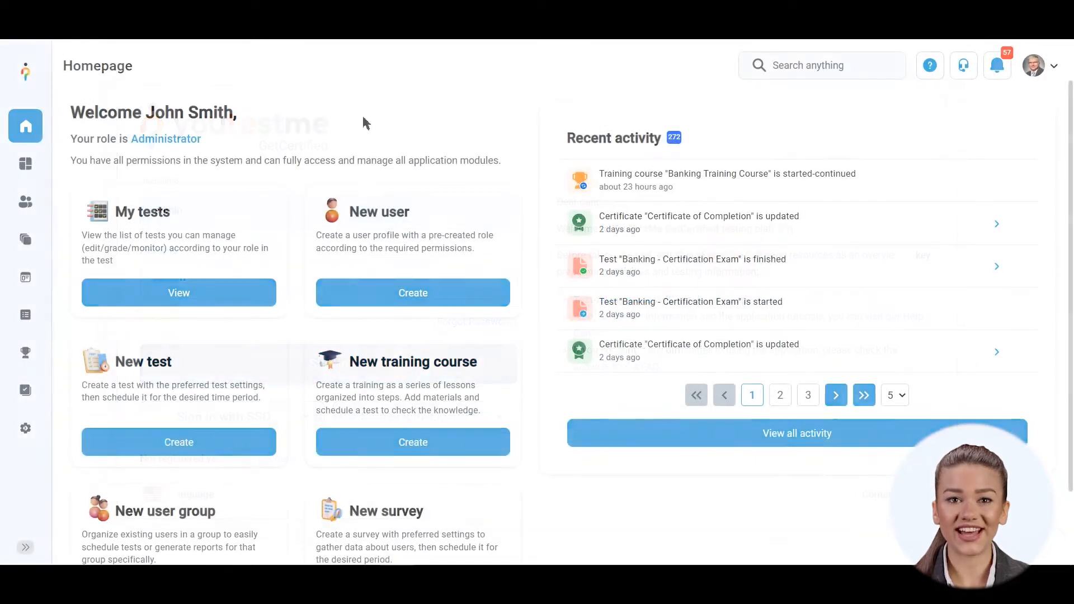
{"action": "left_click", "coordinate": [25, 240]}
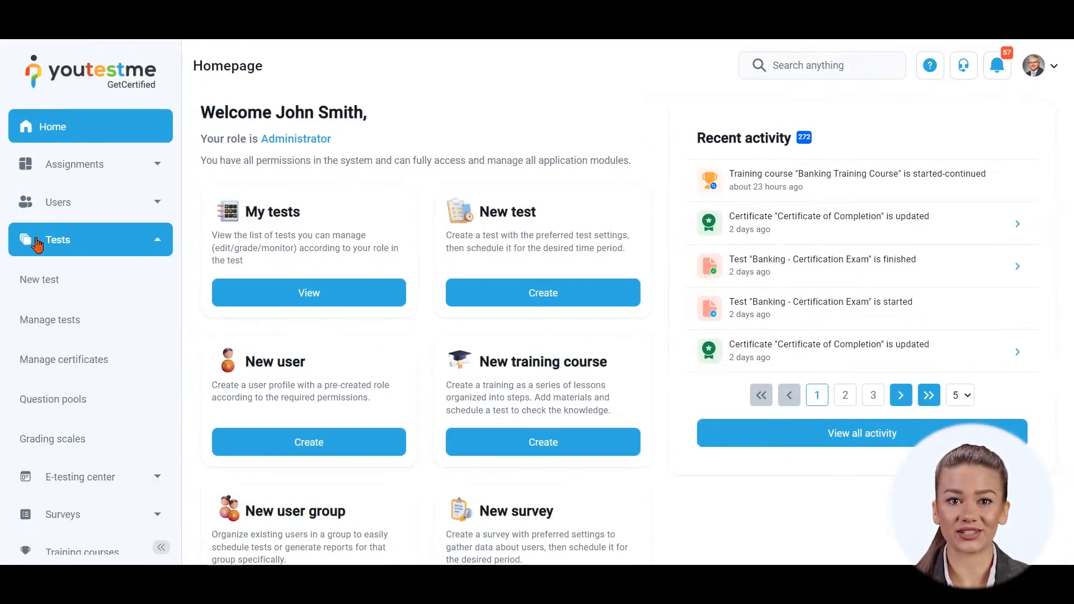
{"action": "left_click", "coordinate": [40, 279]}
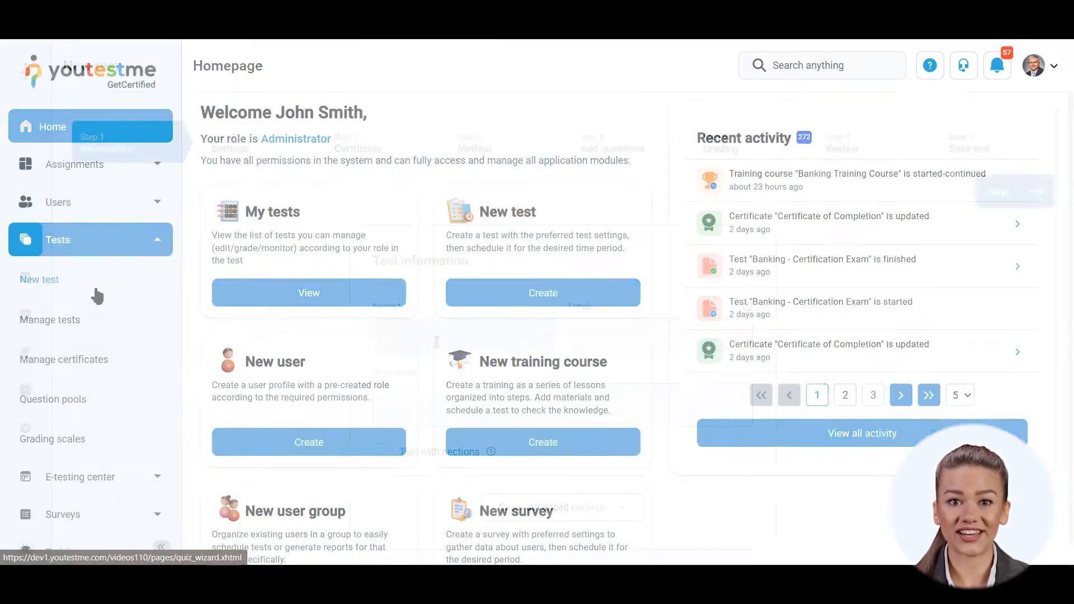
Enter name 'Banking Test', label Public and a banking-and-finances description, and review the instructions
{"action": "left_click", "coordinate": [39, 278]}
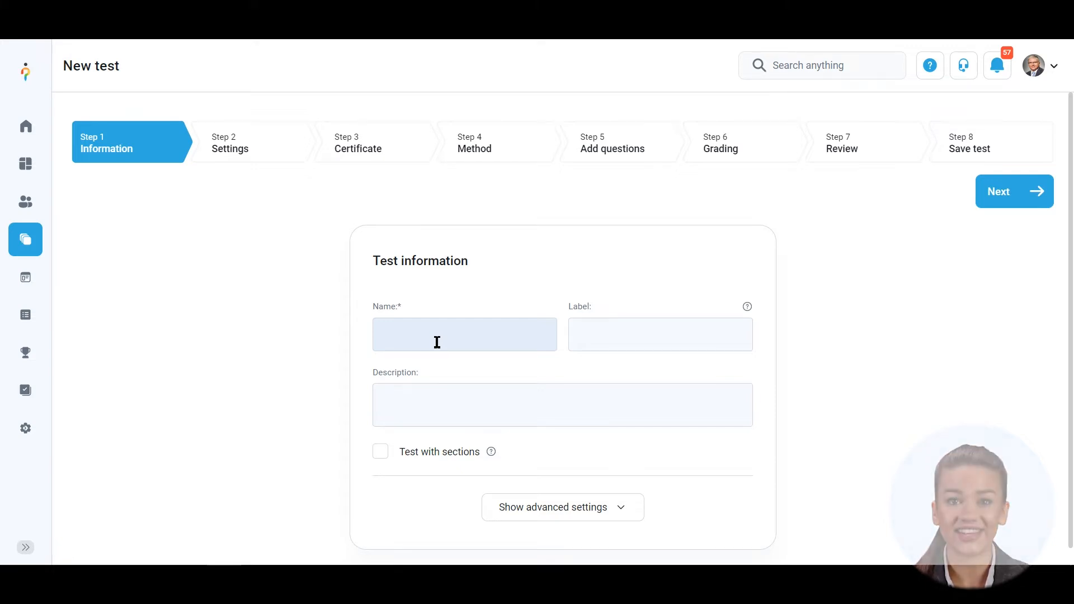
{"action": "type", "text": "Banking Test"}
{"action": "left_click", "coordinate": [563, 405]}
{"action": "type", "text": "This test will serve as a way to test your knowledge of banking"}
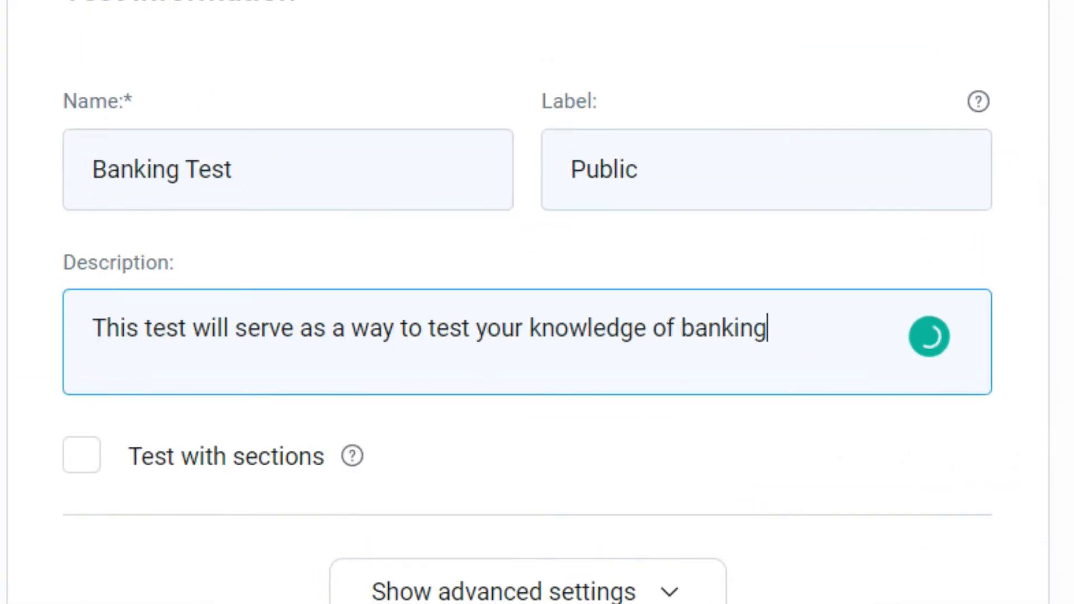
{"action": "type", "text": "and finances. All instructions will be included in the test."}
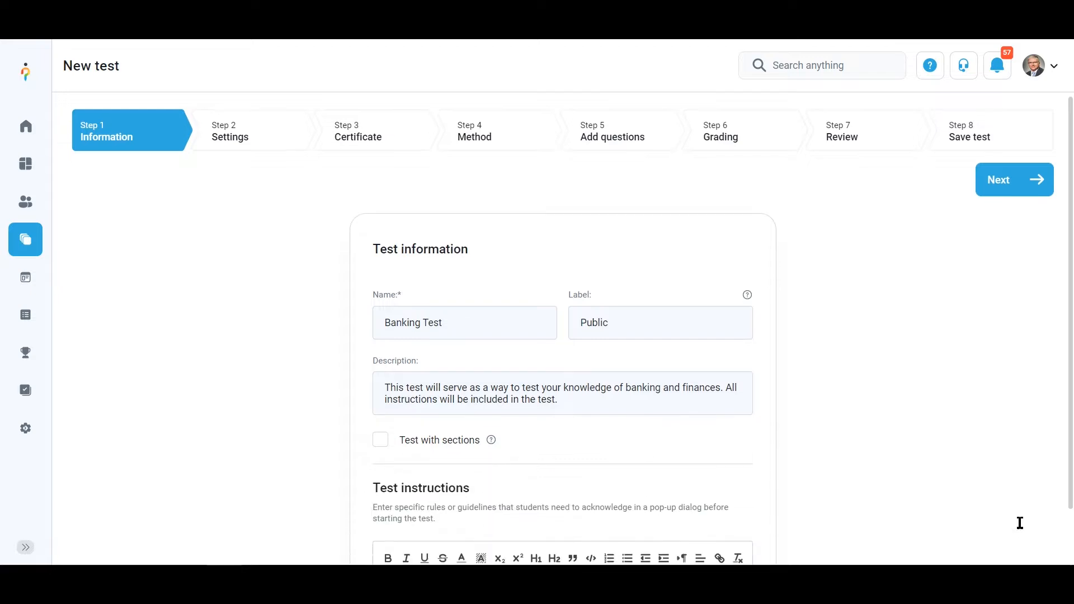
{"action": "scroll", "scroll_direction": "down", "scroll_amount": 3}
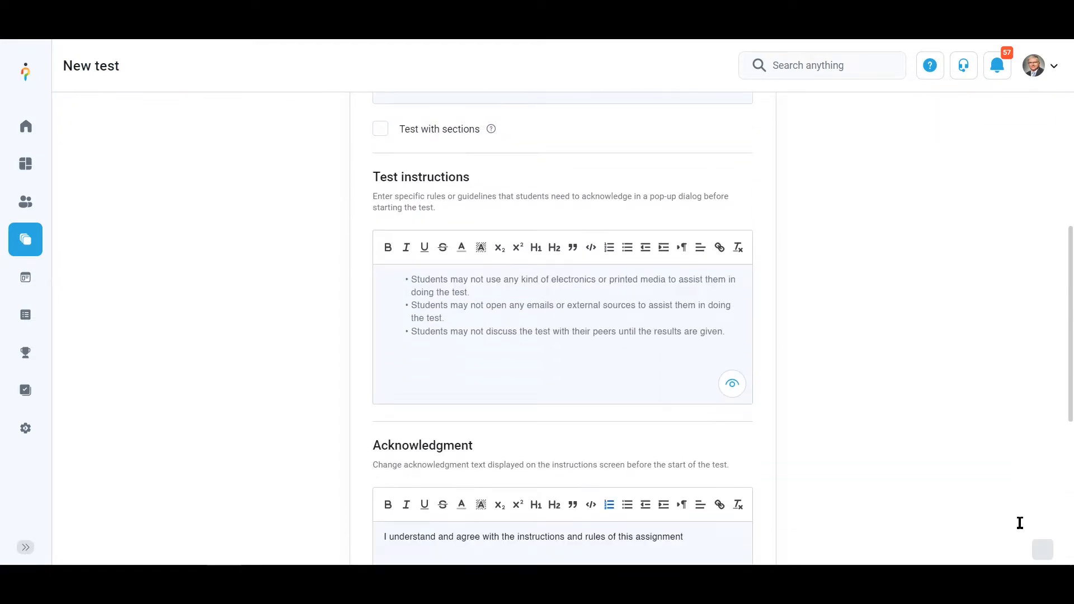
{"action": "scroll", "scroll_direction": "down", "scroll_amount": 3}
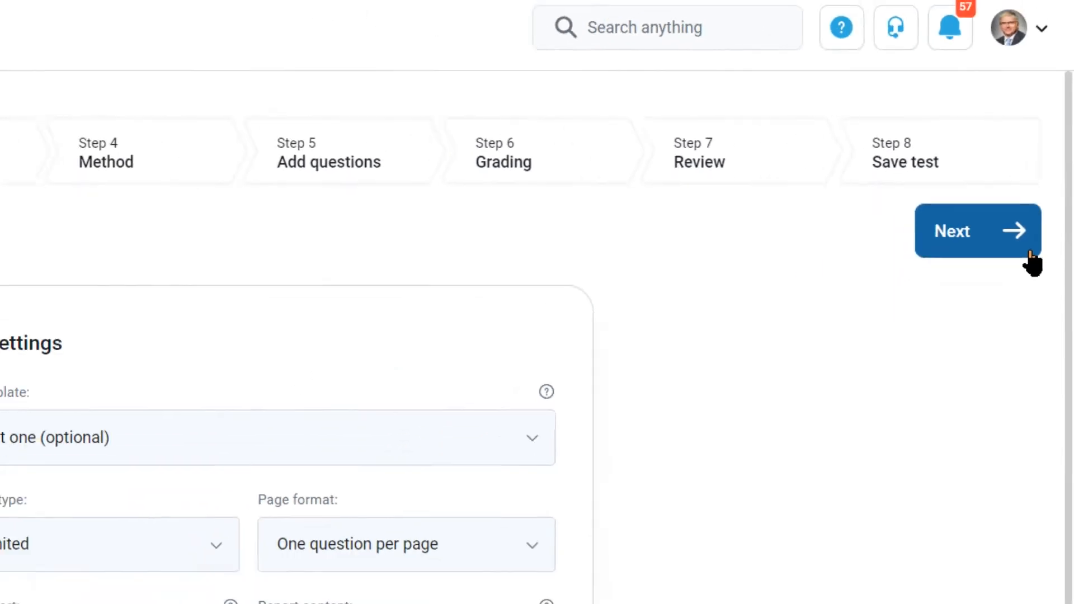
Set the duration type to Time to answer all questions with a 02:09:02 limit
{"action": "left_click", "coordinate": [464, 385]}
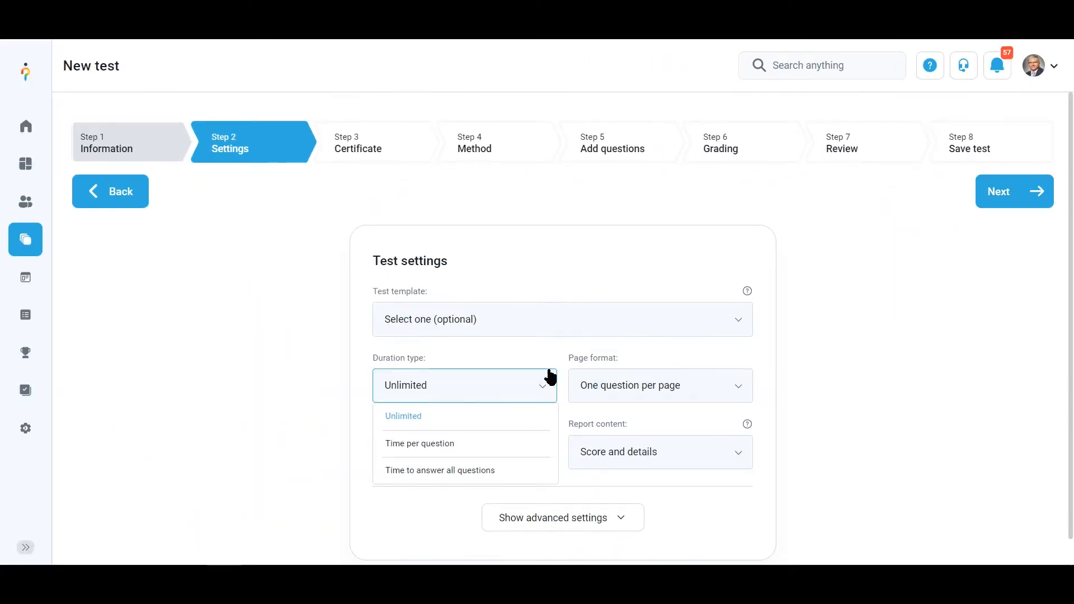
{"action": "left_click", "coordinate": [440, 470]}
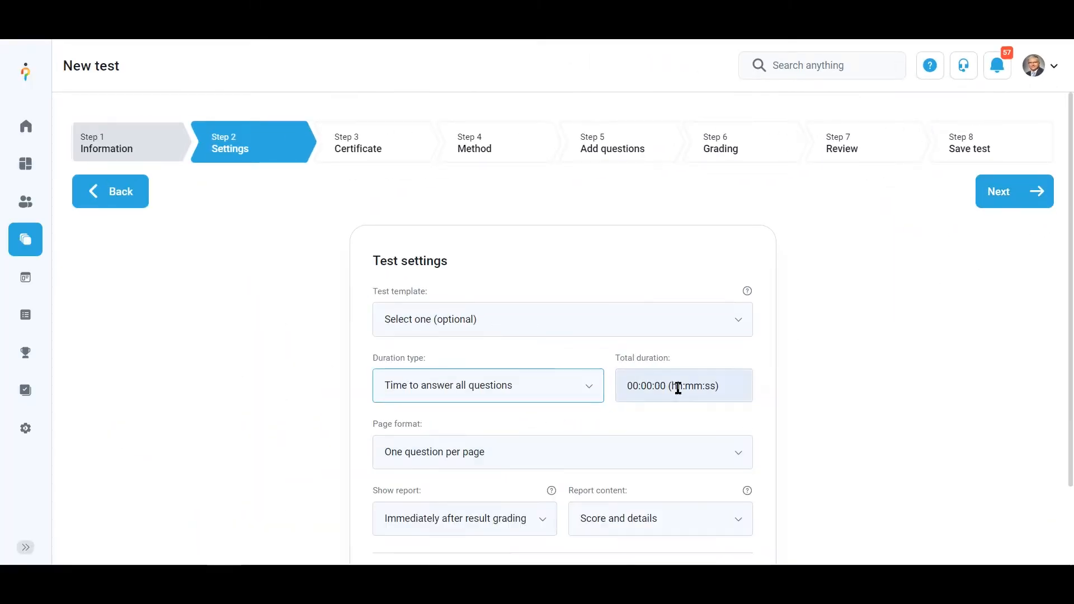
{"action": "left_click", "coordinate": [682, 385]}
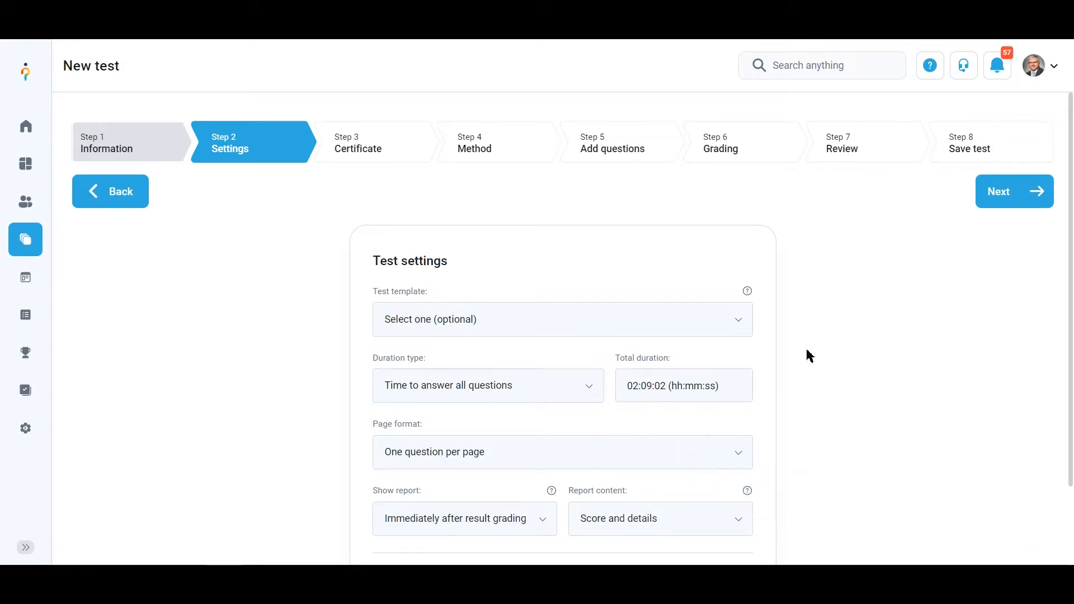
Set the page format to All questions on one page and reveal advanced settings
{"action": "left_click", "coordinate": [561, 452]}
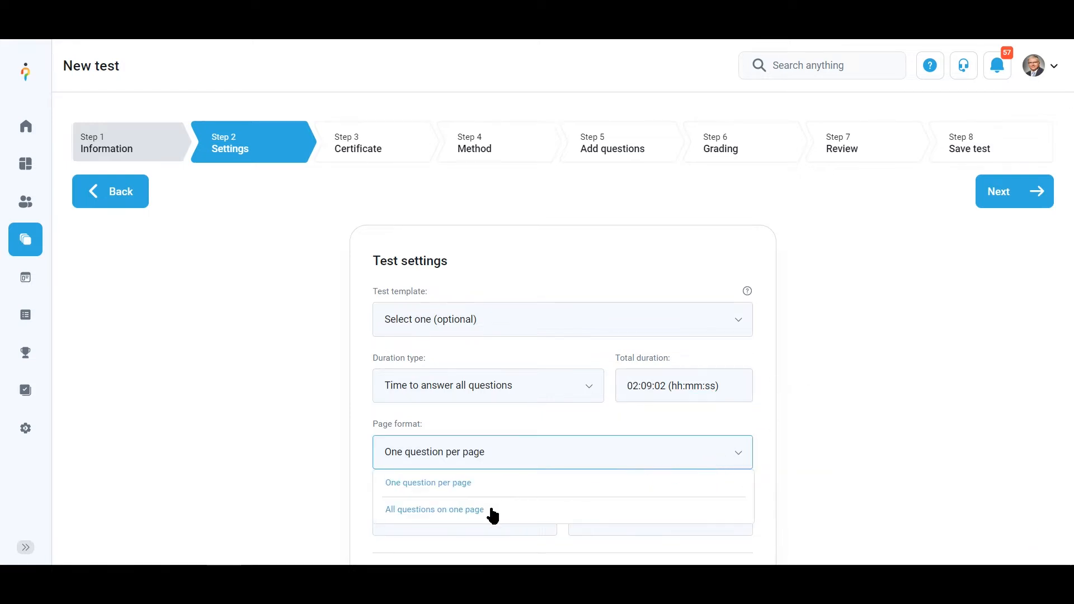
{"action": "left_click", "coordinate": [434, 510]}
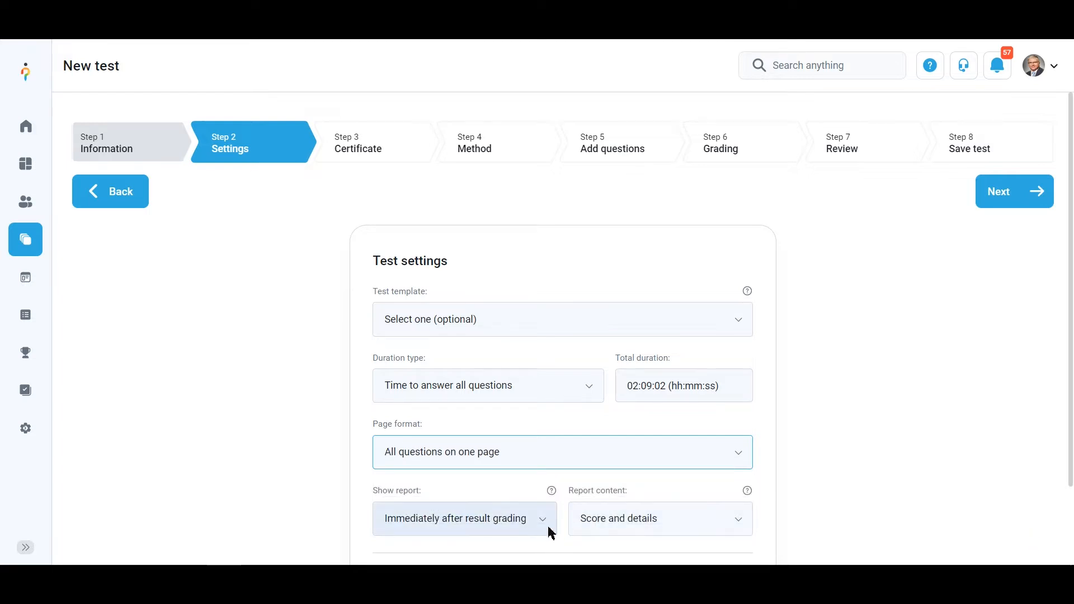
{"action": "left_click", "coordinate": [464, 517]}
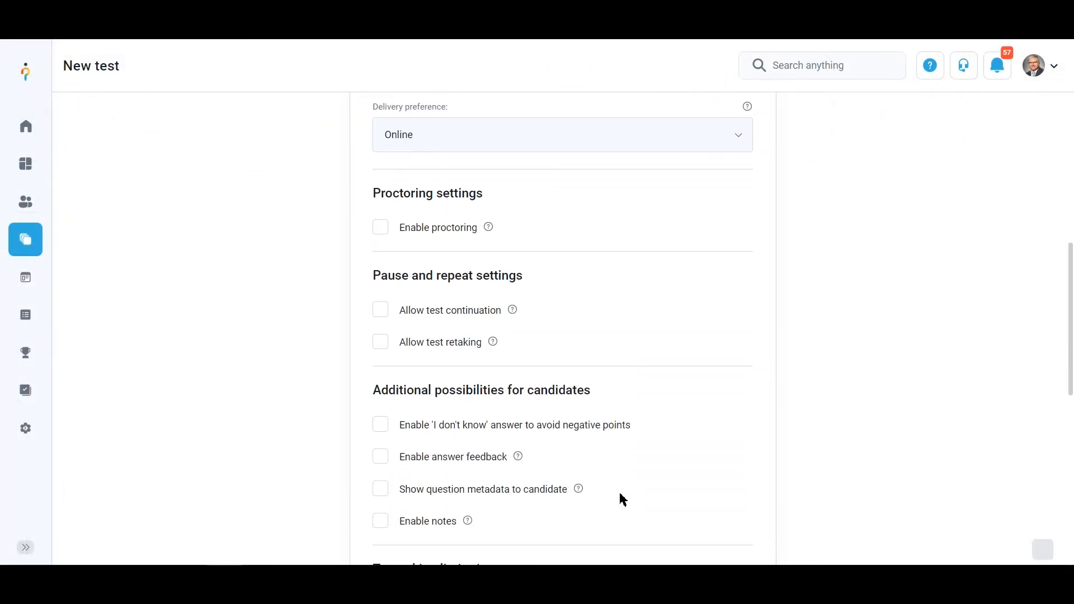
Enable proctoring and Allow test retaking, then advance to Step 3 Certificate
{"action": "scroll", "scroll_direction": "down", "scroll_amount": 3}
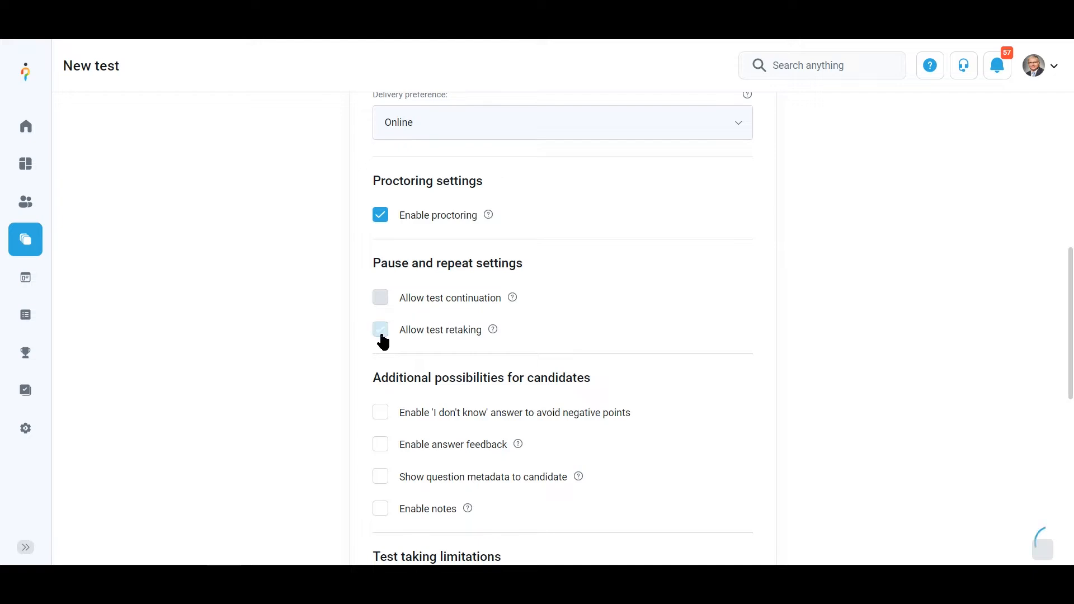
{"action": "left_click", "coordinate": [381, 329]}
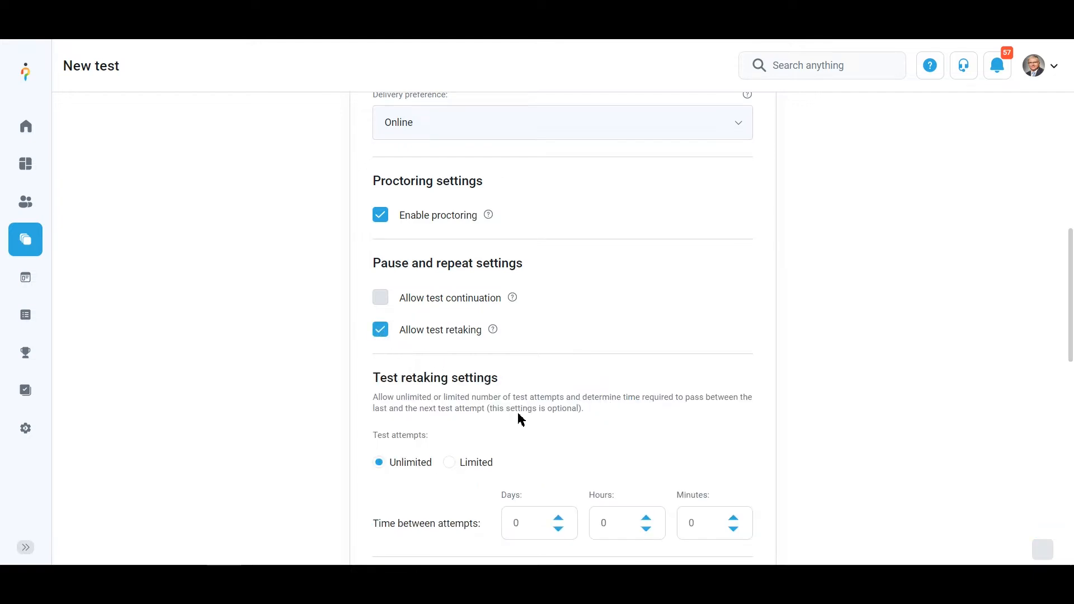
{"action": "left_click", "coordinate": [559, 517]}
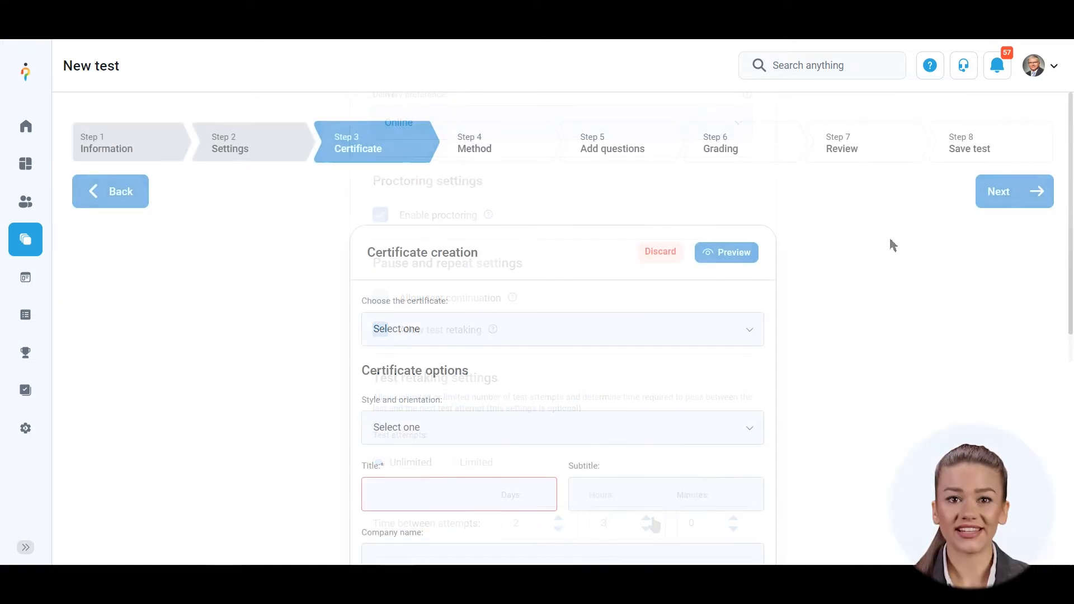
Attach the 'Welcome to GetCertified!' certificate and advance to the Method step
{"action": "left_click", "coordinate": [561, 328]}
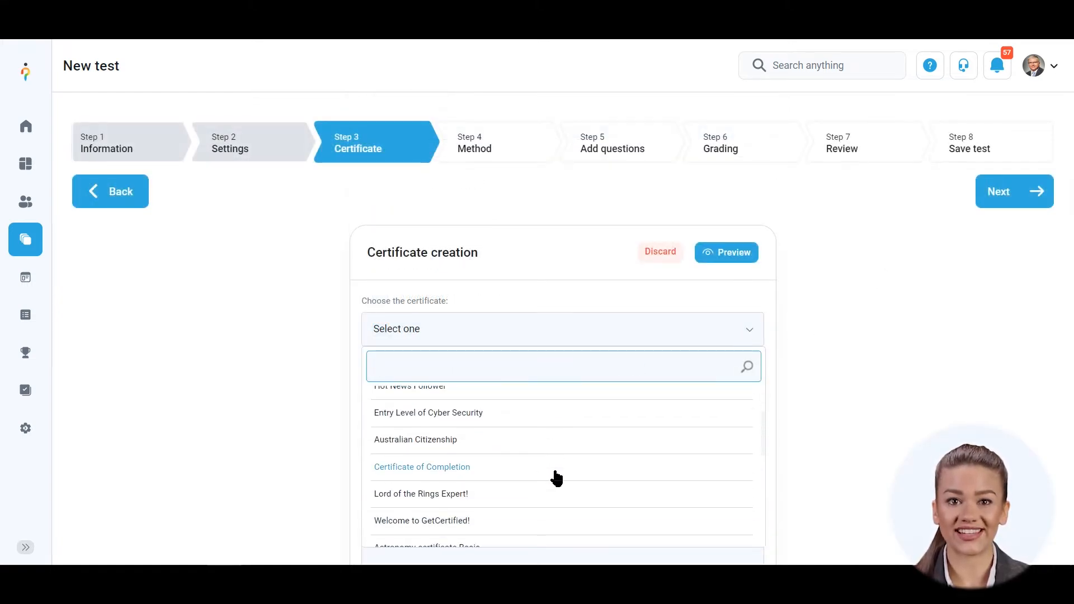
{"action": "left_click", "coordinate": [421, 519]}
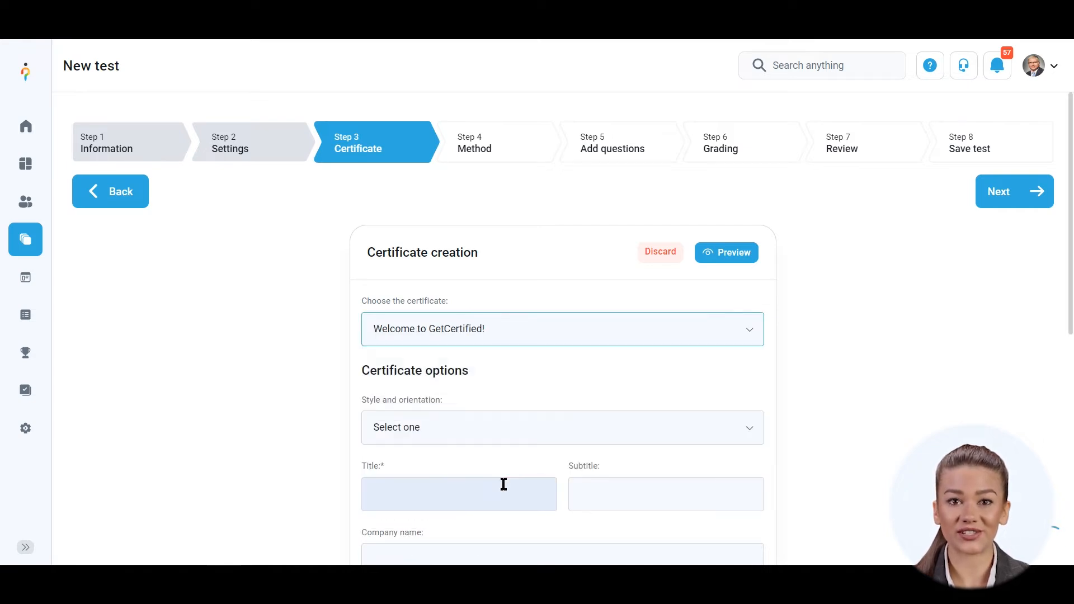
{"action": "left_click", "coordinate": [561, 328]}
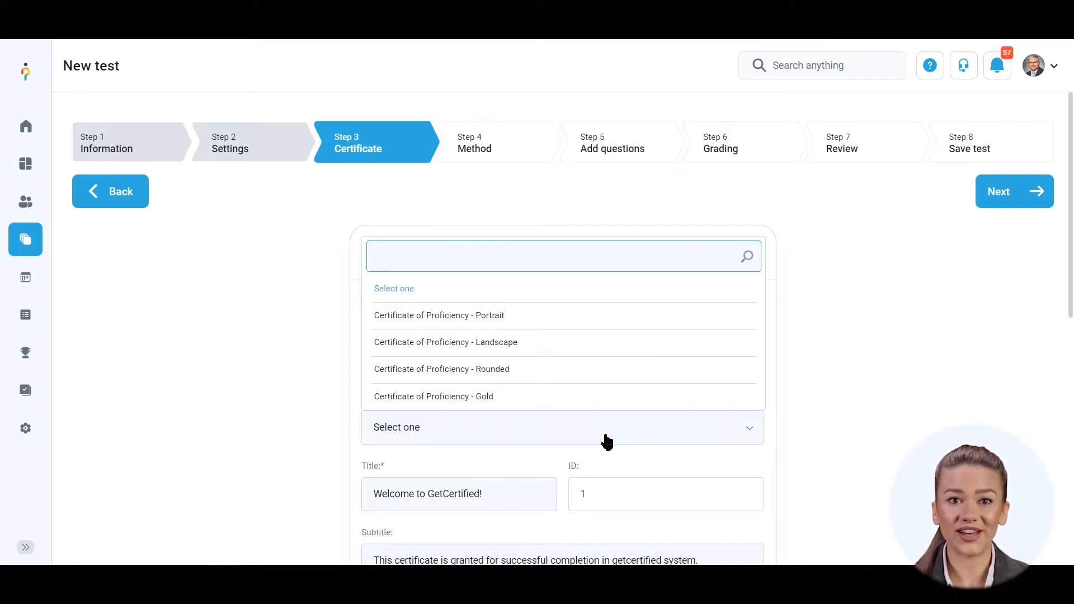
{"action": "mouse_move", "coordinate": [526, 327]}
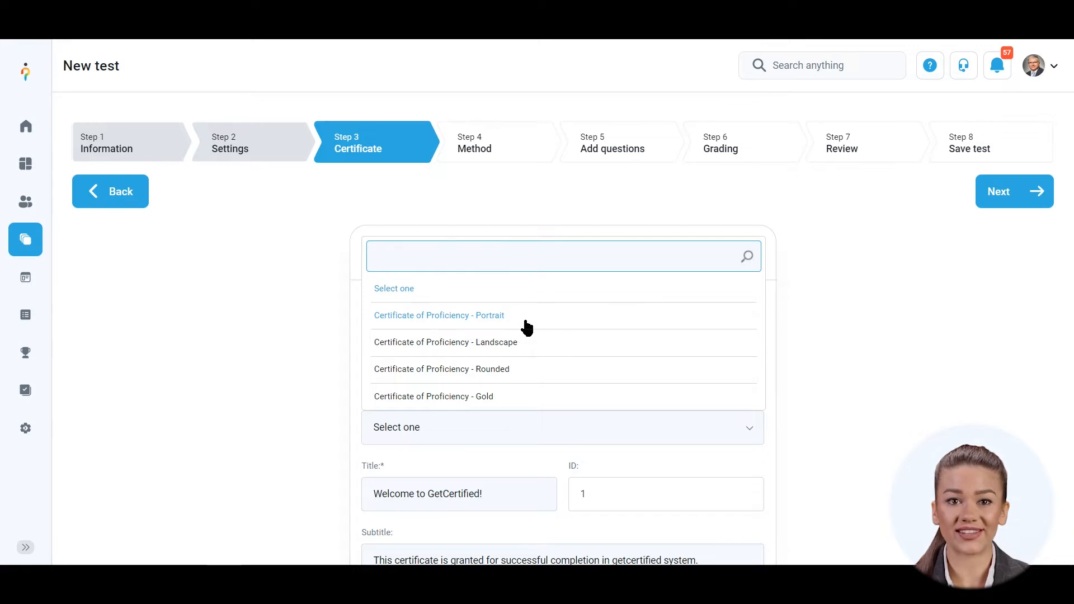
{"action": "left_click", "coordinate": [1013, 191]}
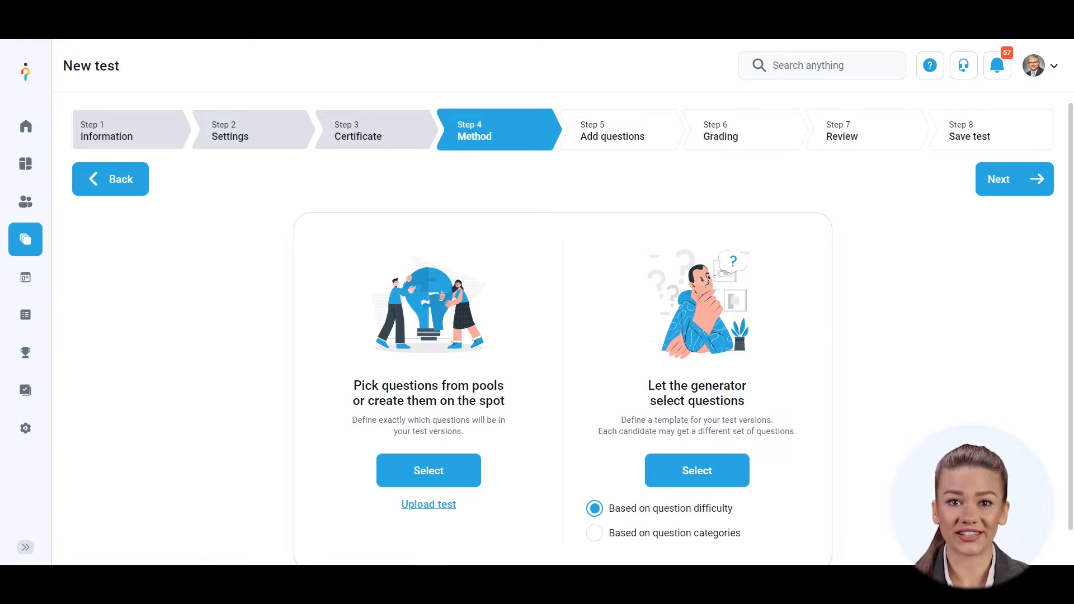
Import the test's questions from an existing question pool and advance to Grading
{"action": "left_click", "coordinate": [428, 470]}
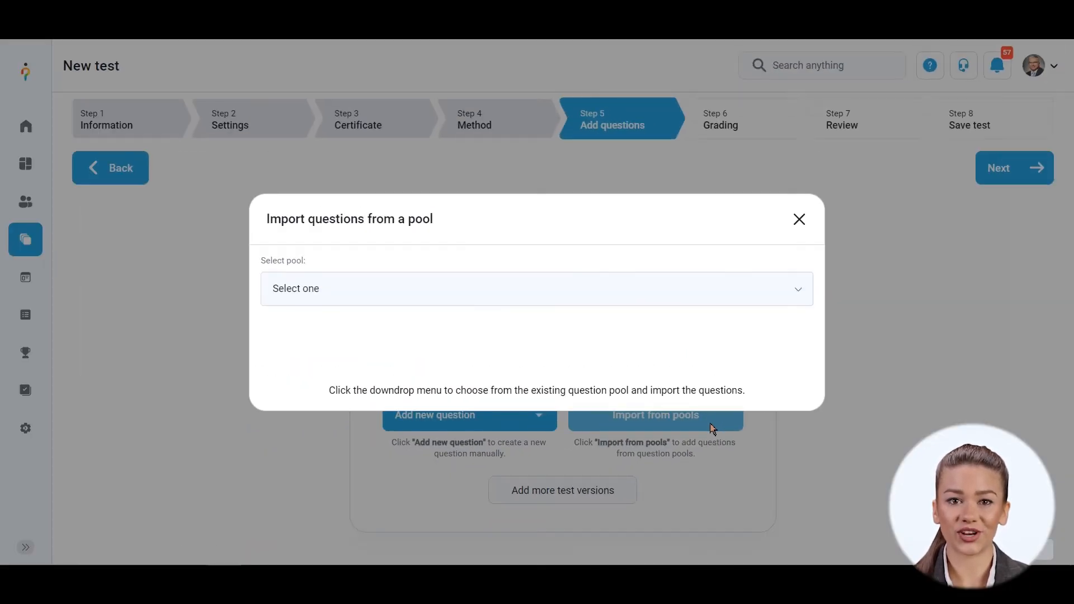
{"action": "left_click", "coordinate": [537, 288]}
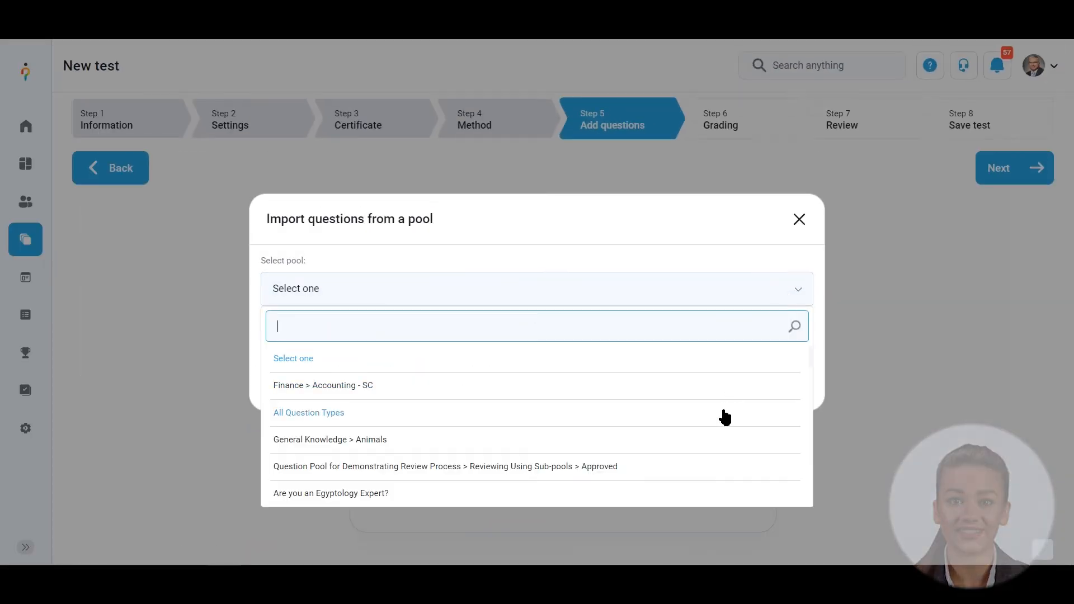
{"action": "left_click", "coordinate": [799, 219]}
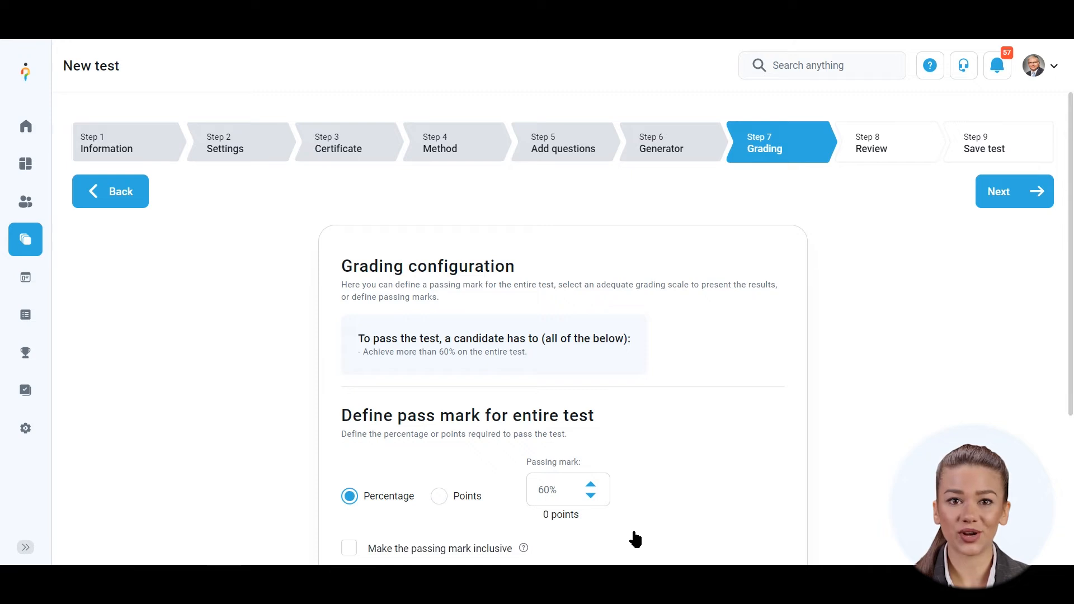
Switch the passing mark from percentage to points and reach the Save test step
{"action": "left_click", "coordinate": [439, 496]}
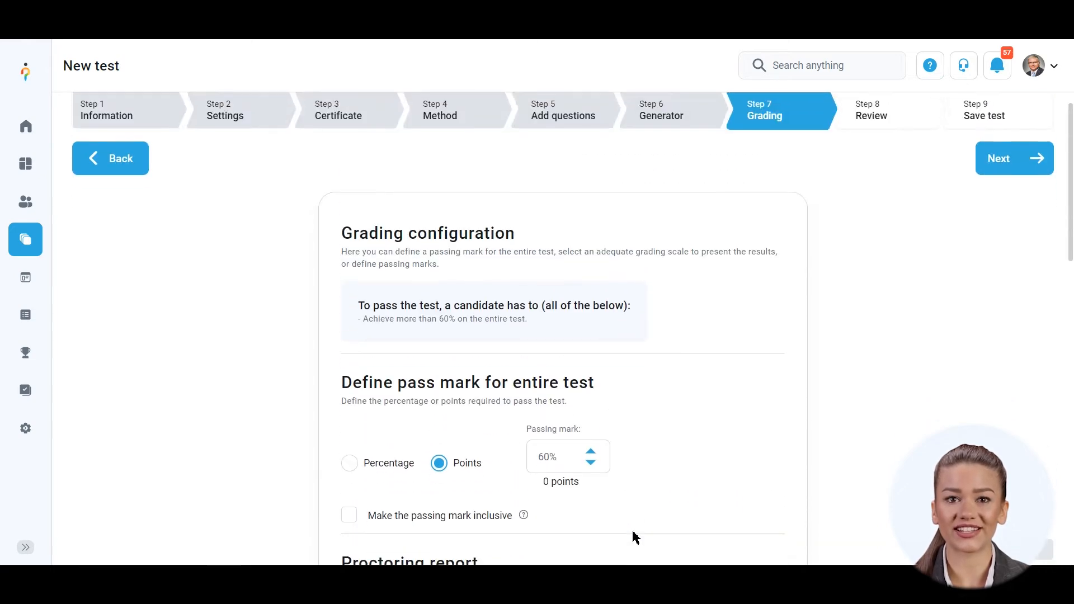
{"action": "left_click", "coordinate": [533, 375]}
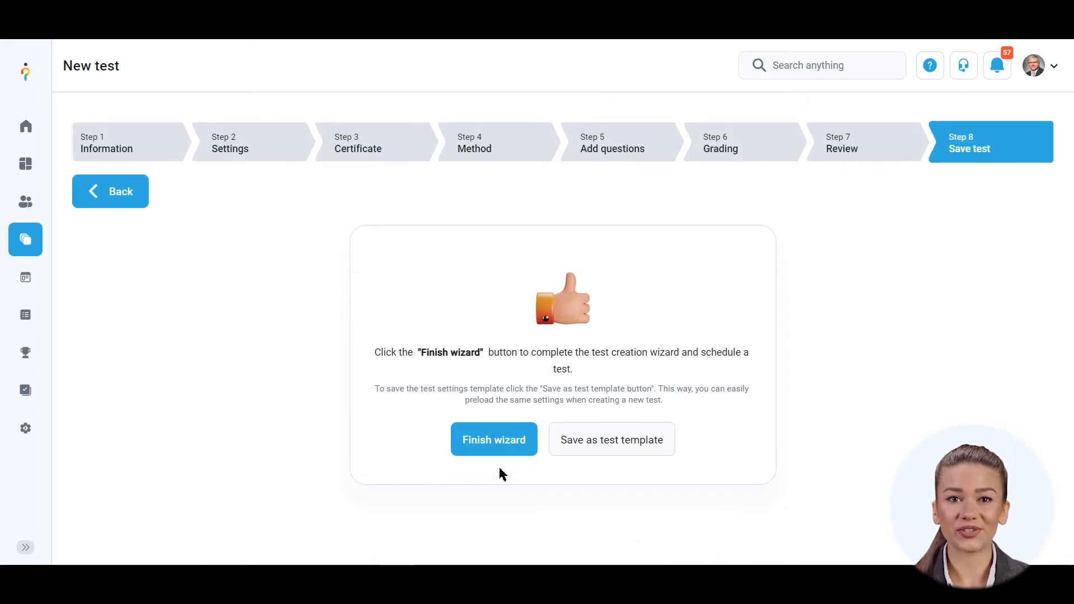
Finish the wizard and open the Banking Test's Testing sessions tab via Schedule test
{"action": "left_click", "coordinate": [493, 440]}
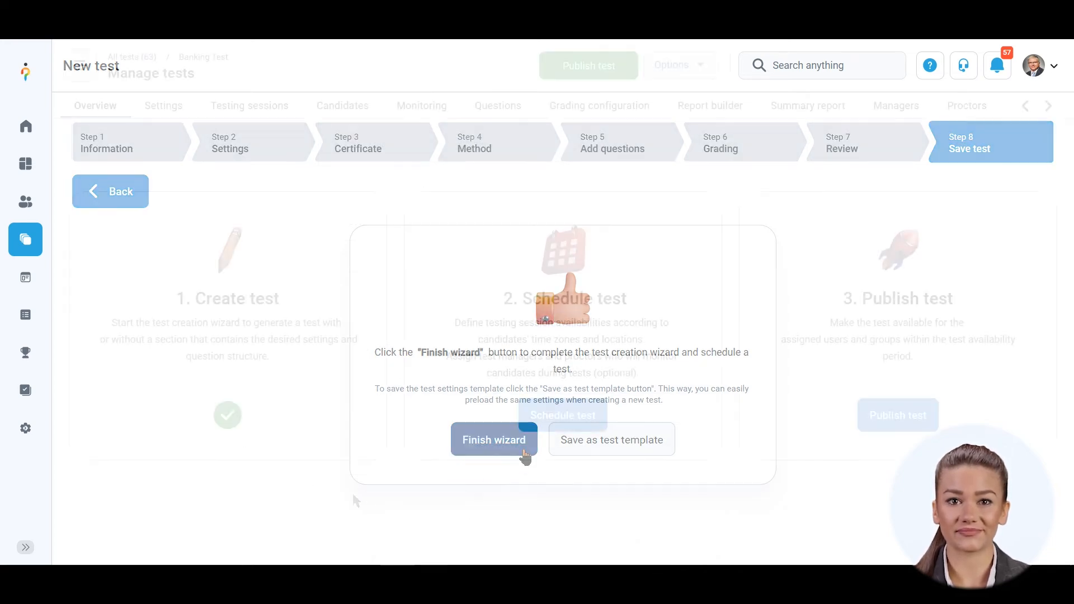
{"action": "left_click", "coordinate": [493, 439]}
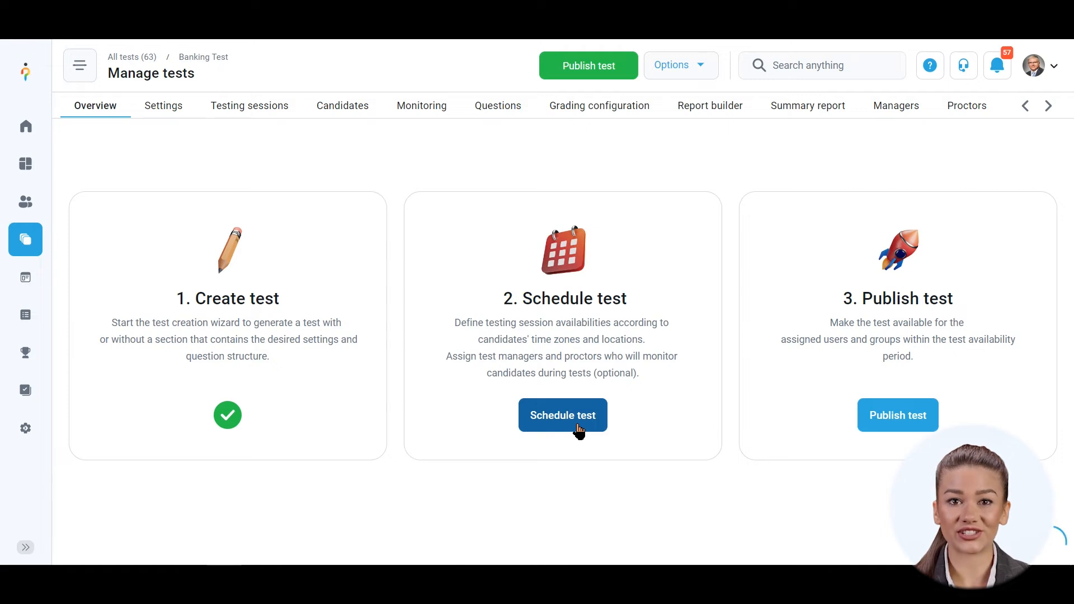
{"action": "left_click", "coordinate": [561, 415]}
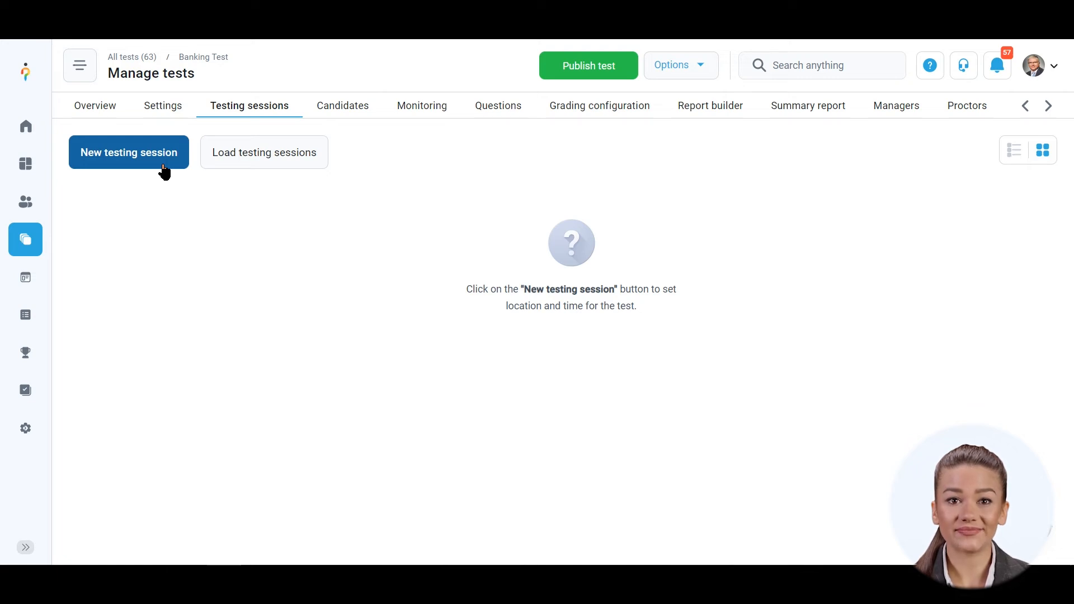
Save a new 'Bank Testing Session' available Sep-15-2022 to Sep-22-2022, then open Candidates
{"action": "left_click", "coordinate": [128, 152]}
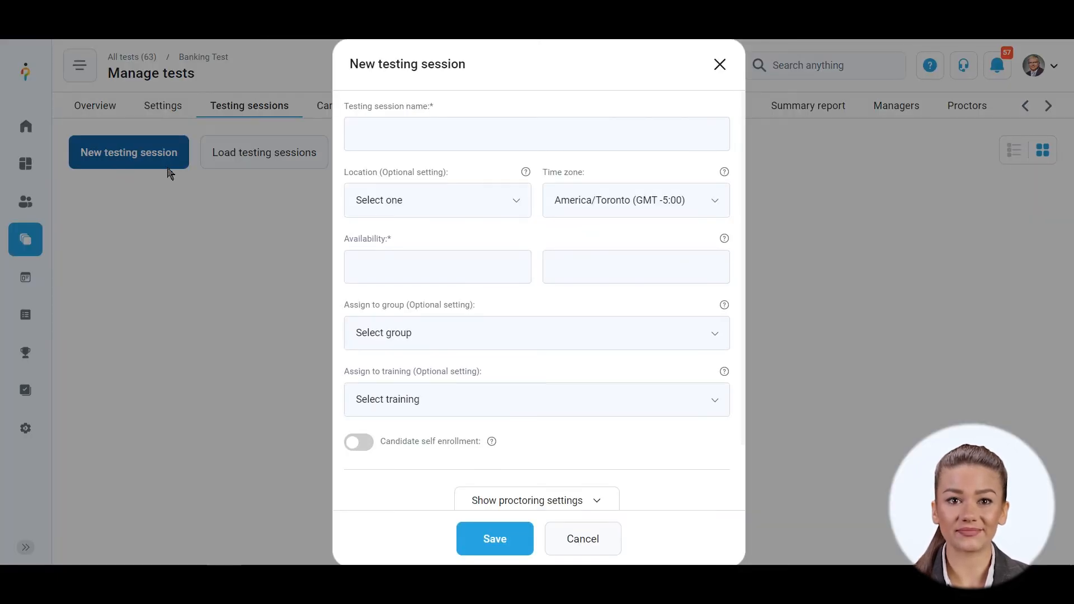
{"action": "type", "text": "Bank Testing Session"}
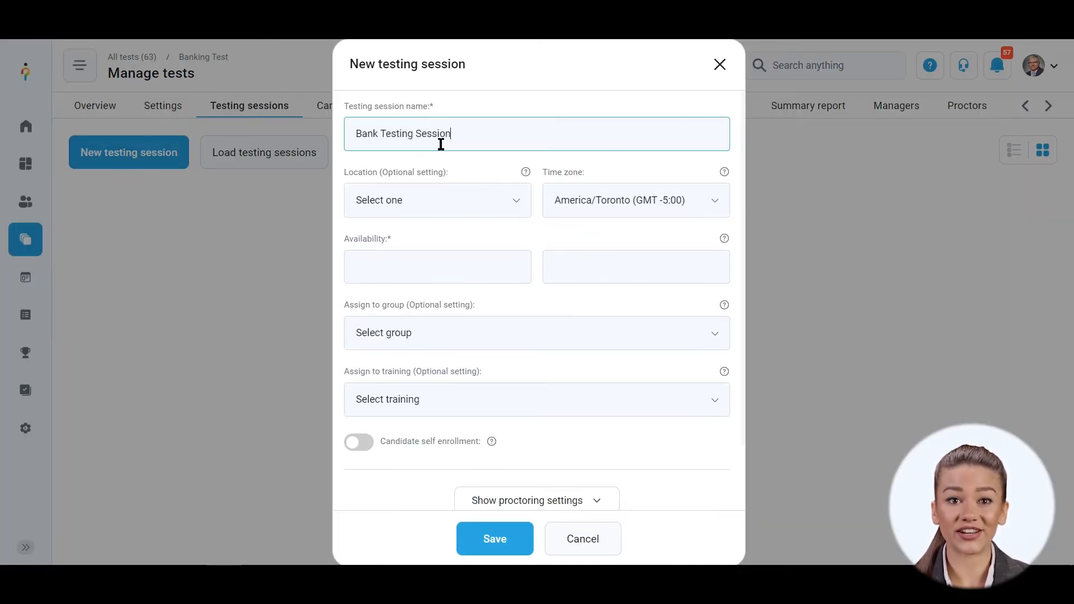
{"action": "left_click", "coordinate": [437, 266]}
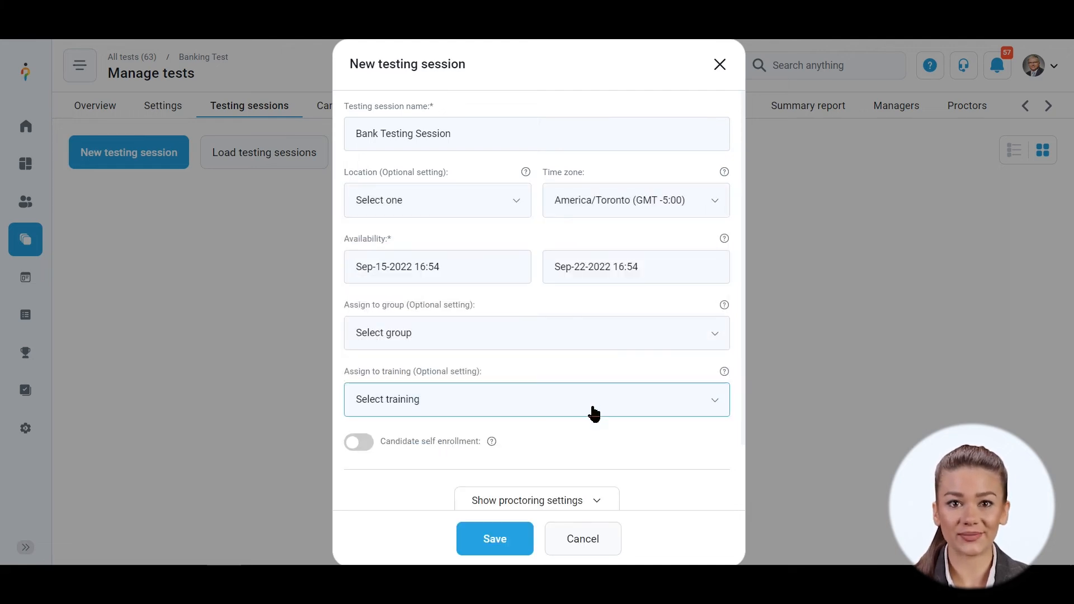
{"action": "left_click", "coordinate": [494, 538]}
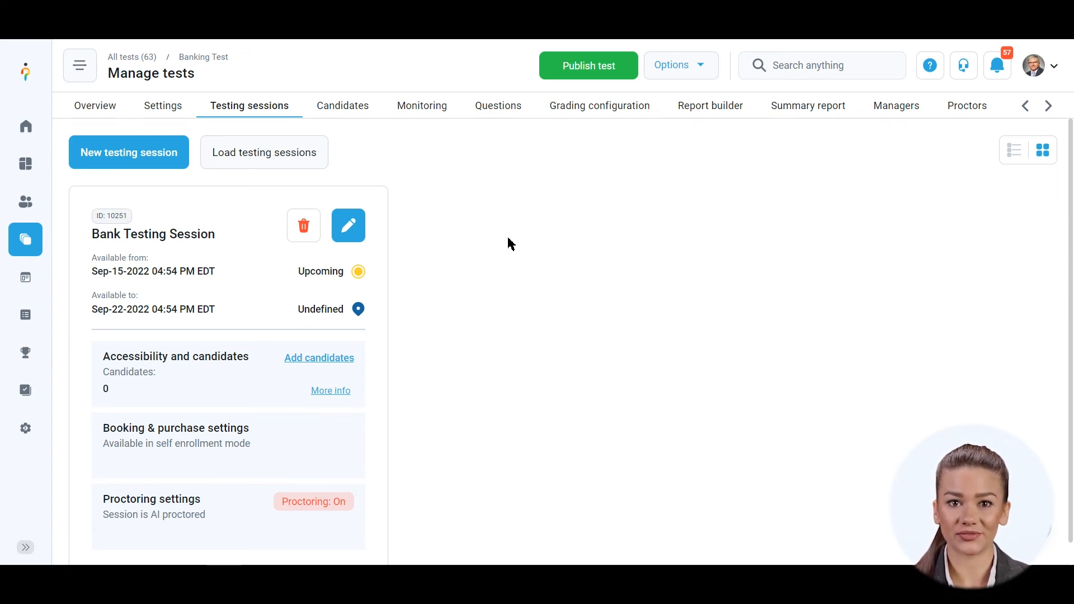
{"action": "left_click", "coordinate": [341, 105]}
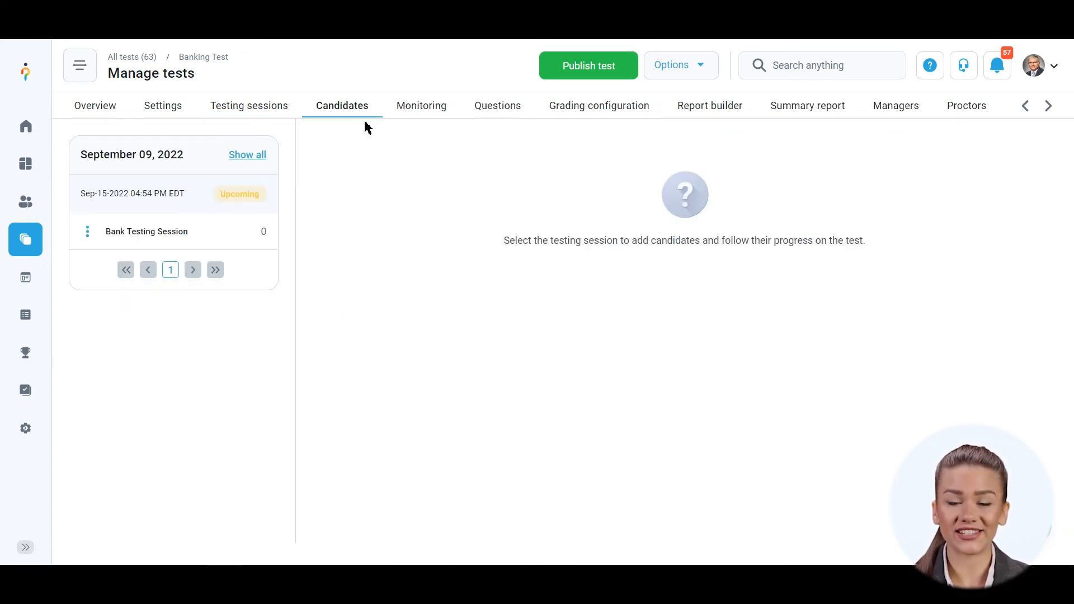
Add and confirm candidates for the Bank Testing Session, then open Assignments > My tests
{"action": "left_click", "coordinate": [146, 231]}
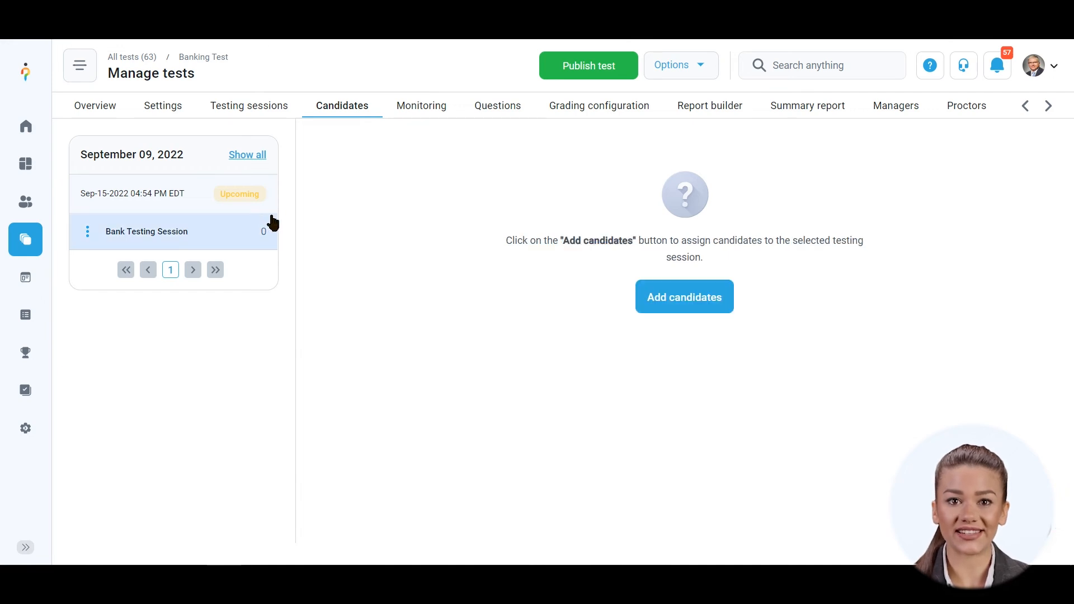
{"action": "left_click", "coordinate": [683, 296]}
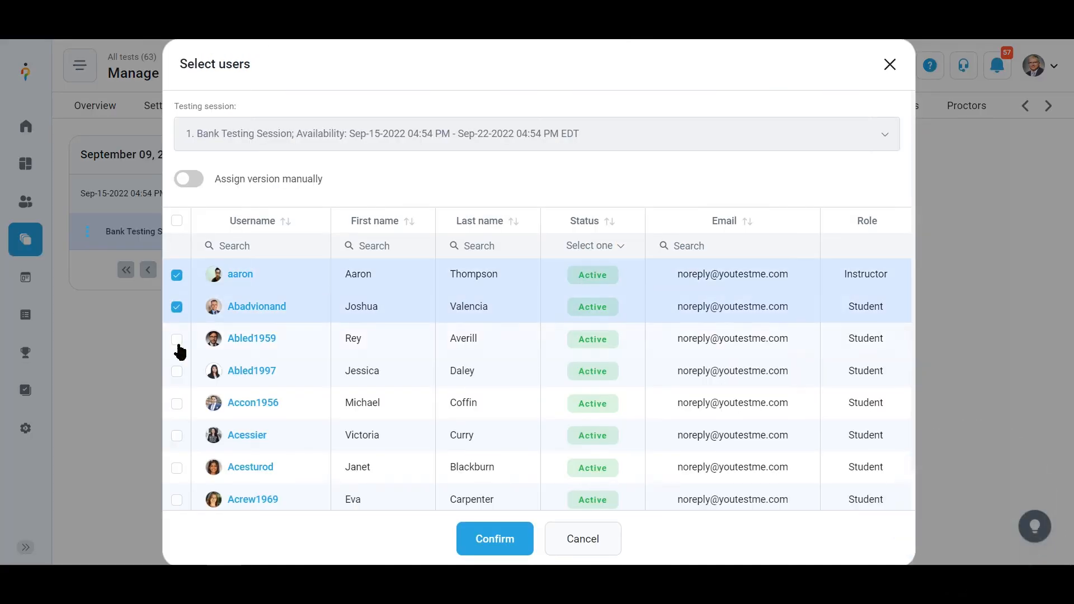
{"action": "left_click", "coordinate": [494, 538]}
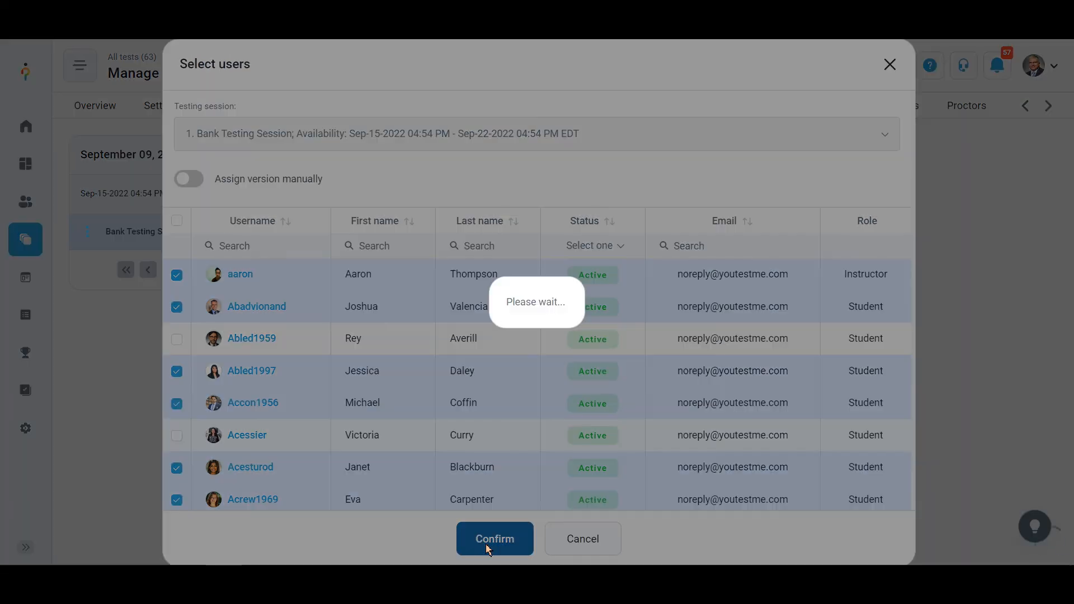
{"action": "left_click", "coordinate": [494, 538]}
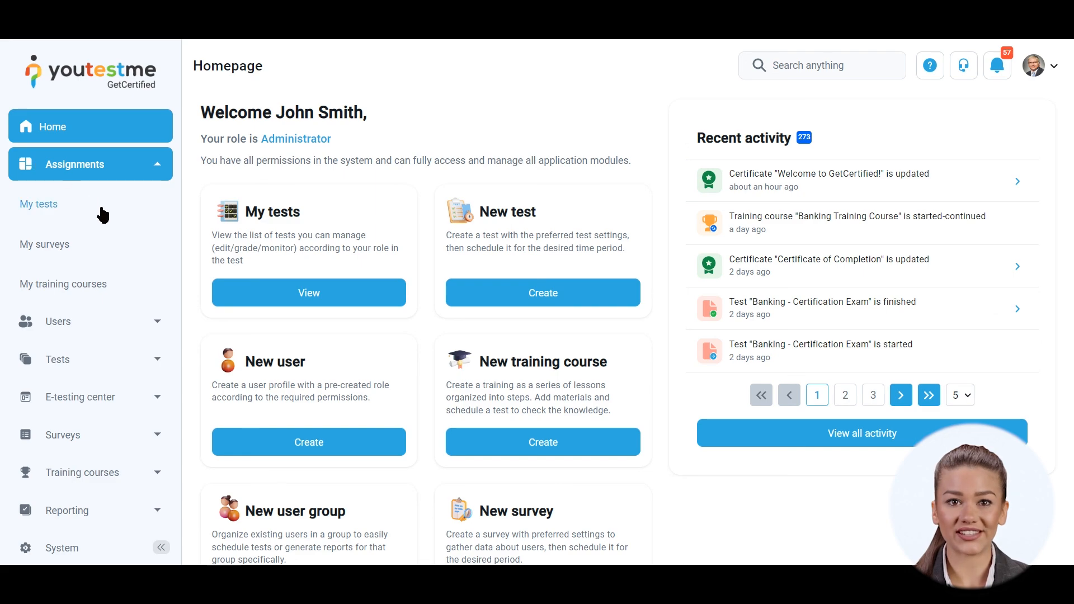
{"action": "left_click", "coordinate": [39, 205]}
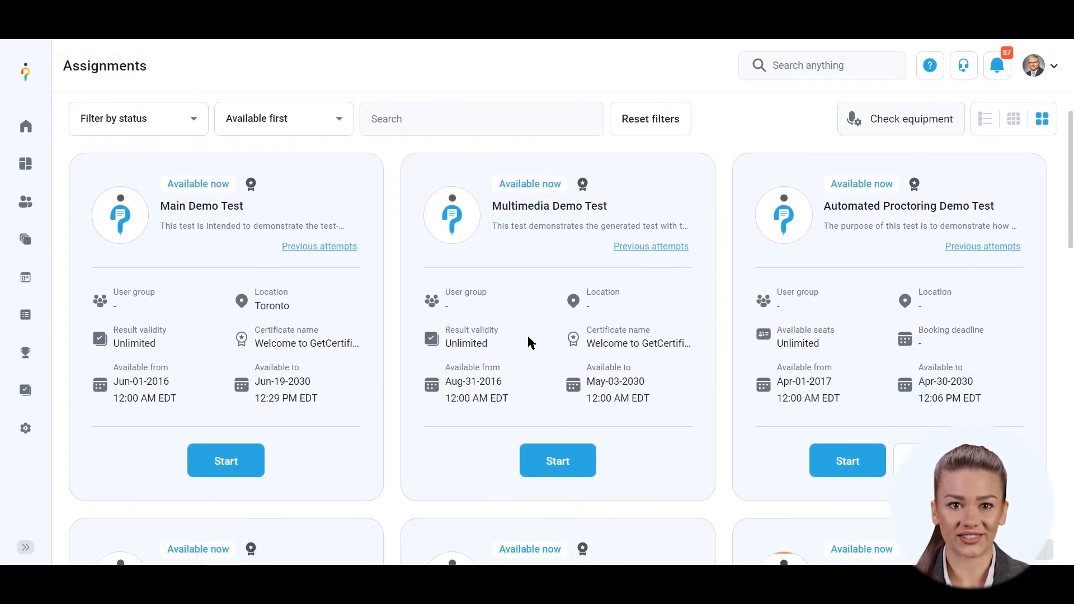